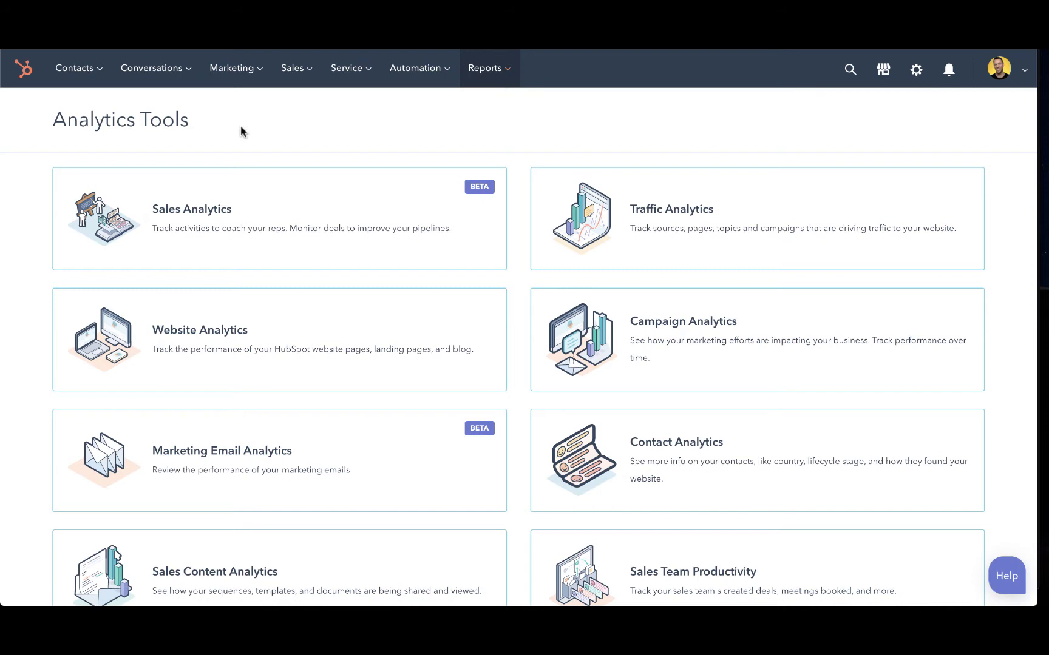
Step: Scroll the Analytics Tools page down to the Competitors, Prospects and Tracking URL Builder links
{"action": "left_click", "coordinate": [487, 68]}
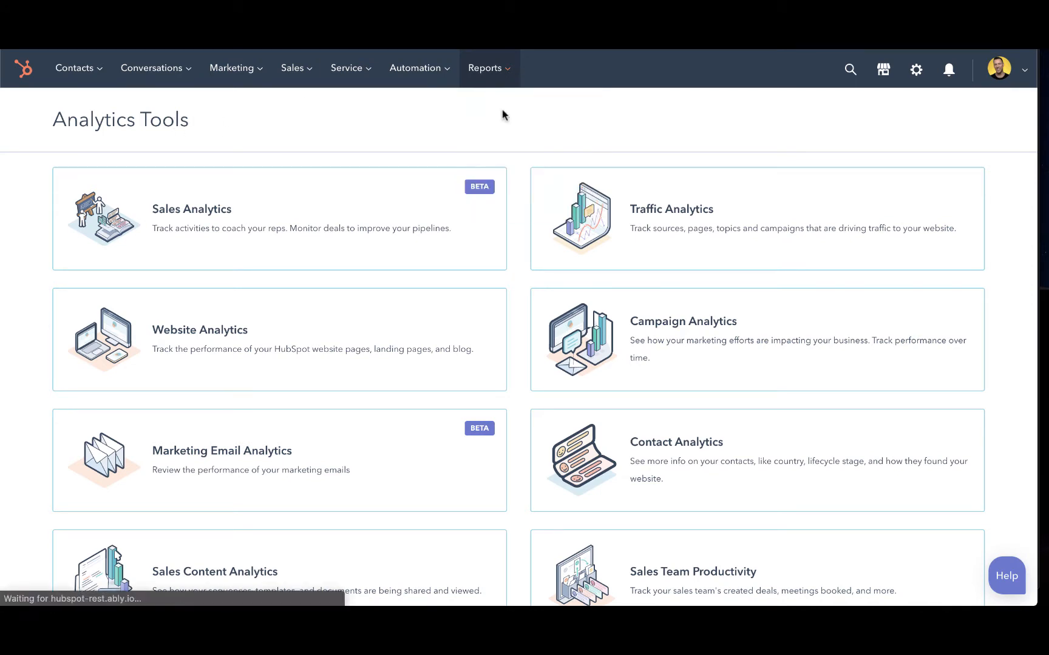
{"action": "scroll", "scroll_direction": "down", "scroll_amount": 3}
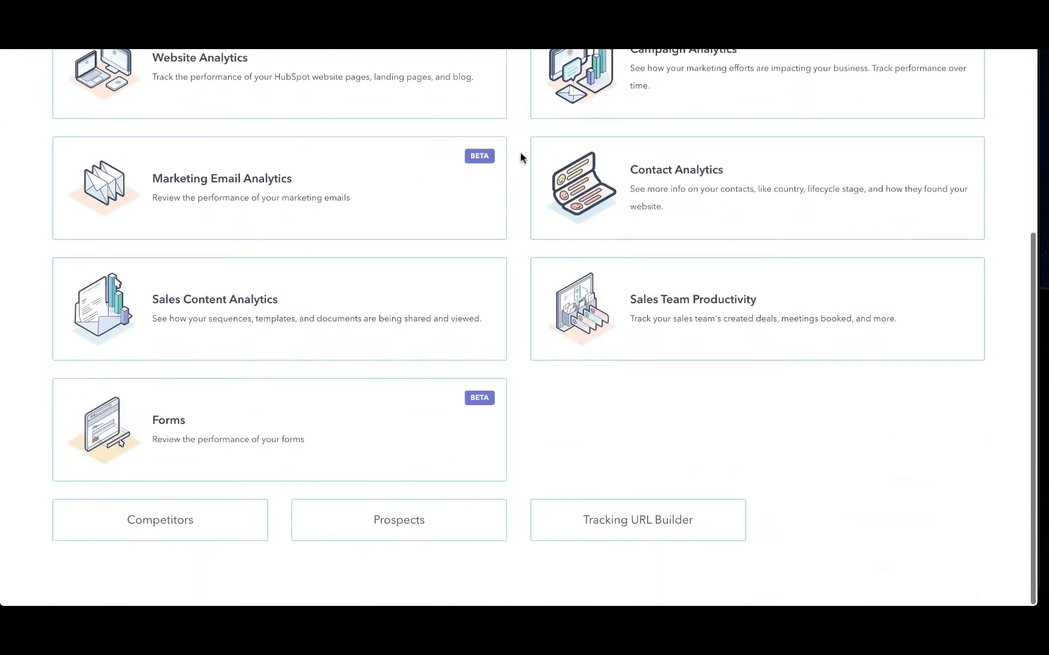
{"action": "mouse_move", "coordinate": [398, 521]}
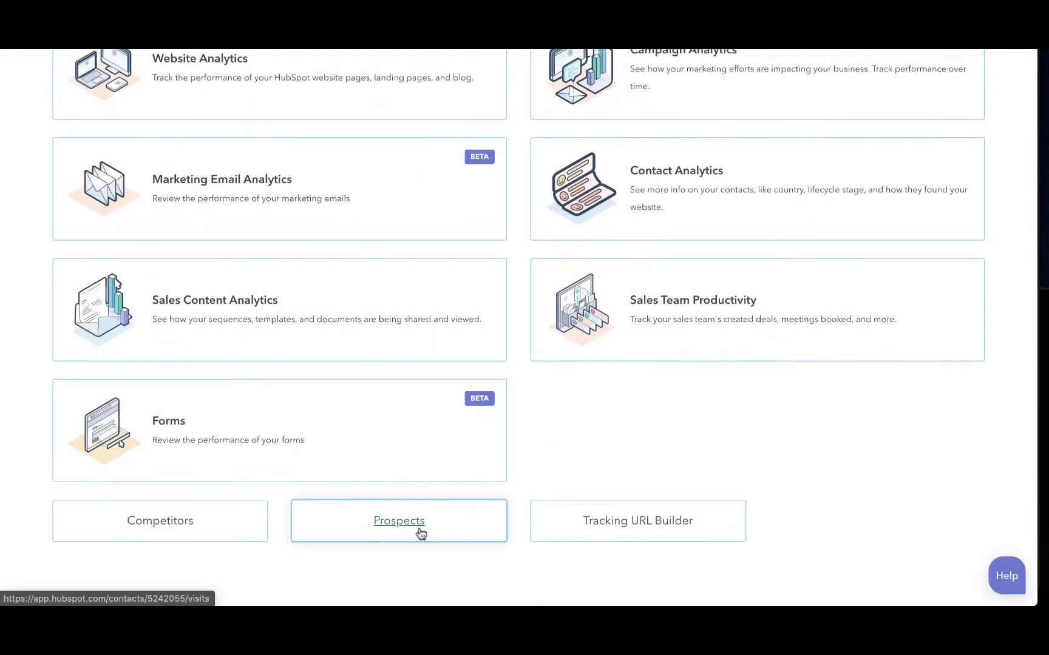
Step: Go into the Prospects tool, listing 1,299 prospects filtered to non-ISPs
{"action": "left_click", "coordinate": [398, 521]}
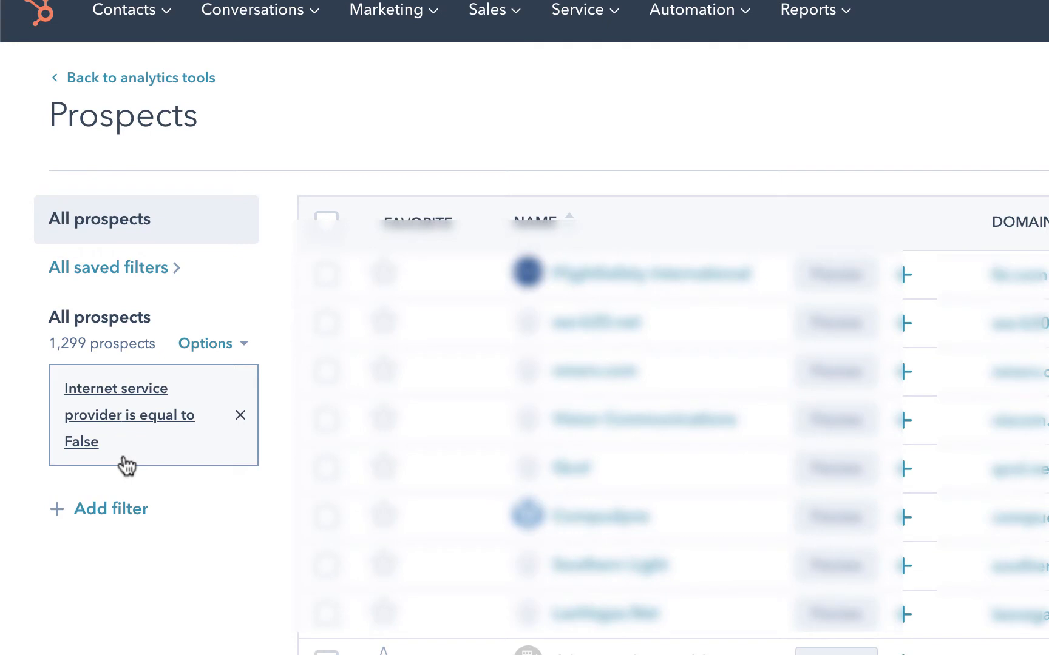
Step: Search the prospects for 'Pittsburgh', narrowing the list to six companies
{"action": "type", "text": "P"}
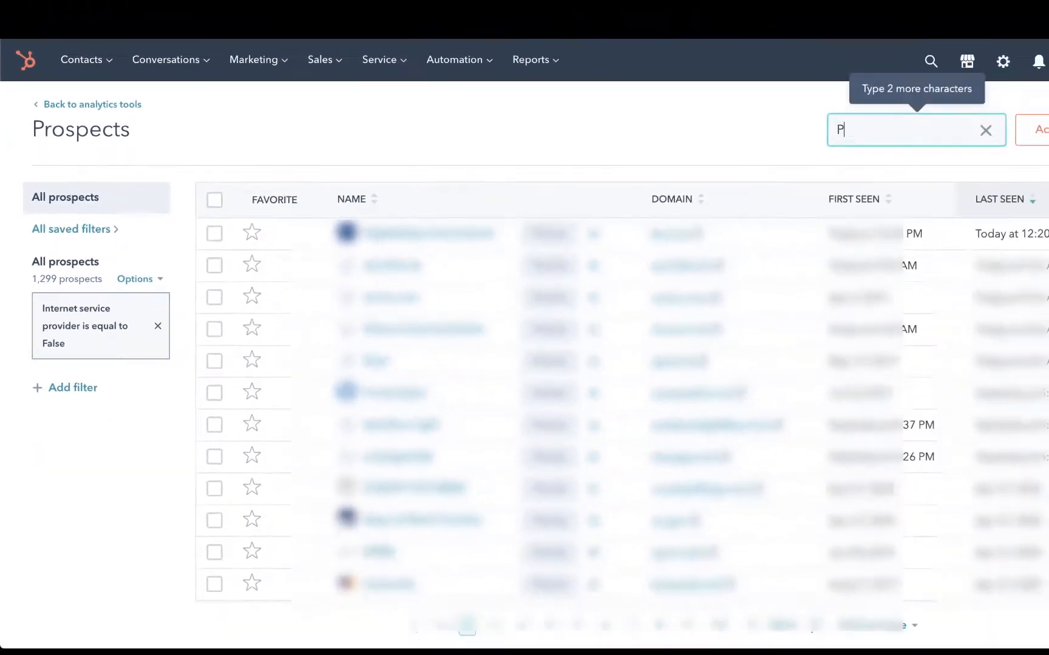
{"action": "type", "text": "ittsb"}
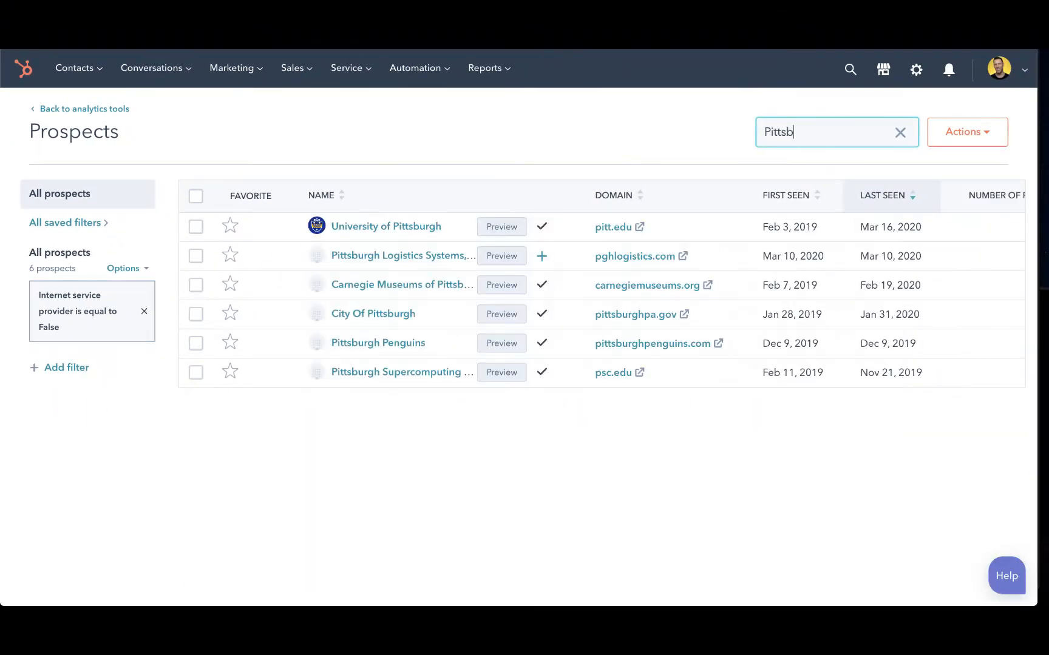
{"action": "type", "text": "urgh"}
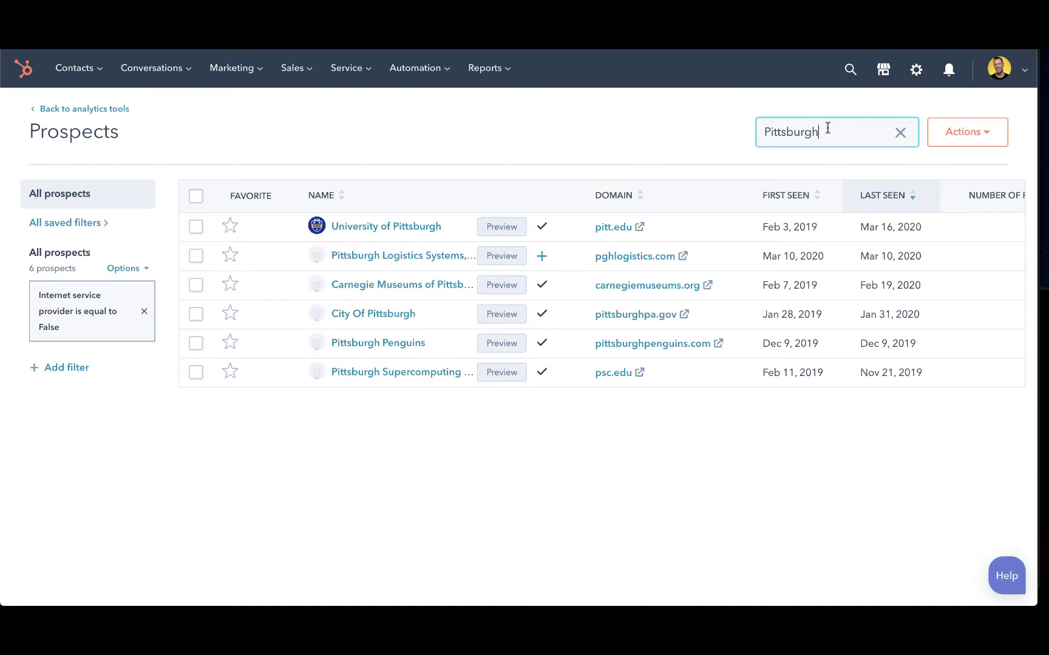
{"action": "mouse_move", "coordinate": [230, 225]}
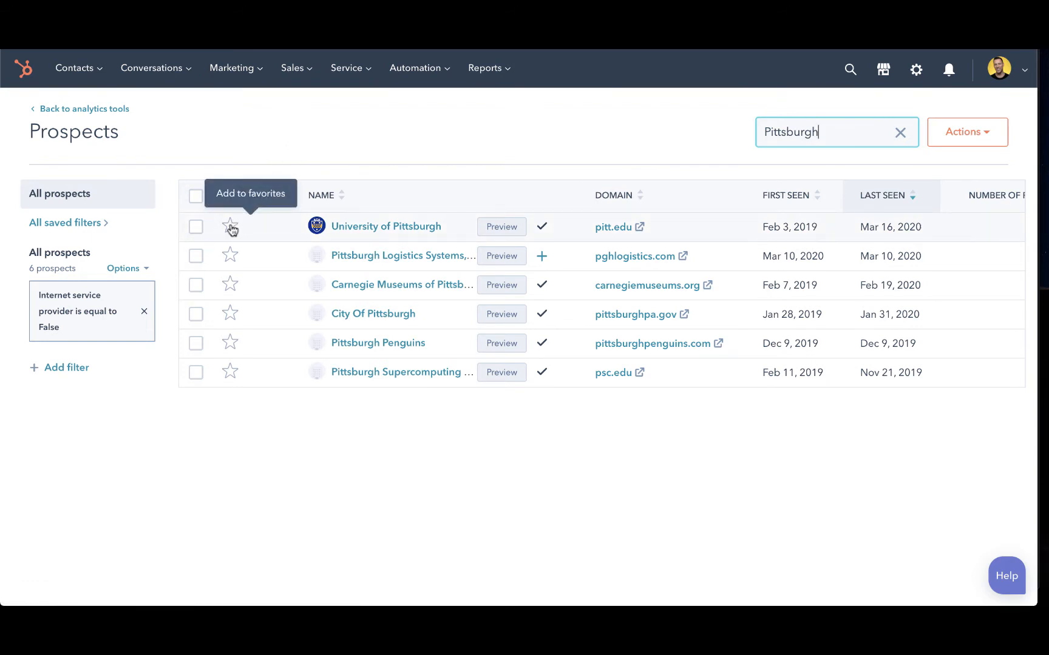
{"action": "mouse_move", "coordinate": [229, 286]}
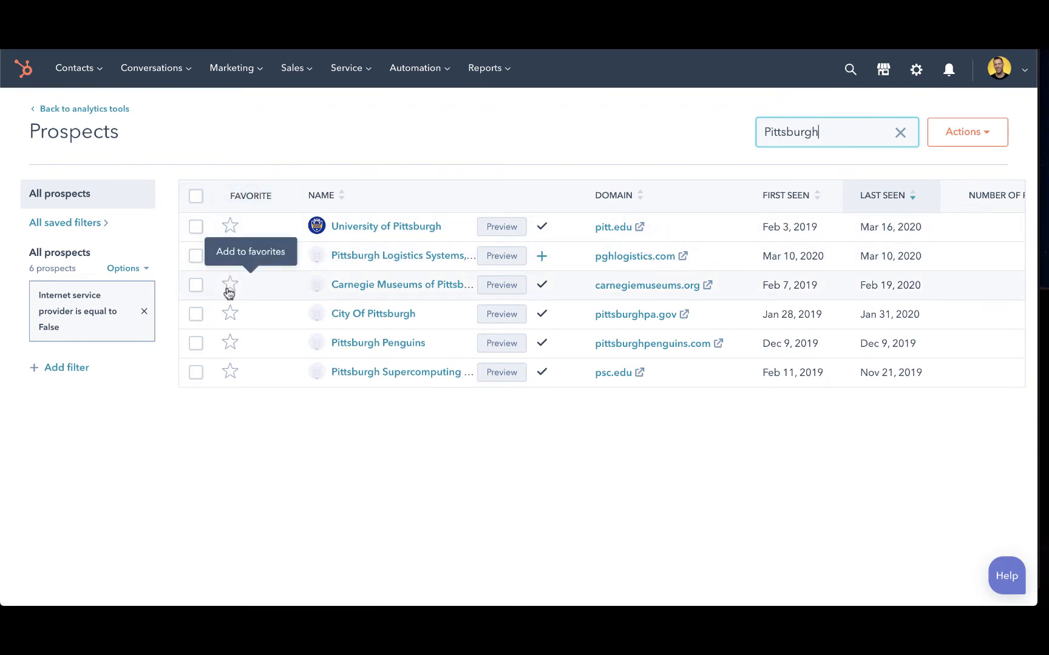
{"action": "mouse_move", "coordinate": [364, 279]}
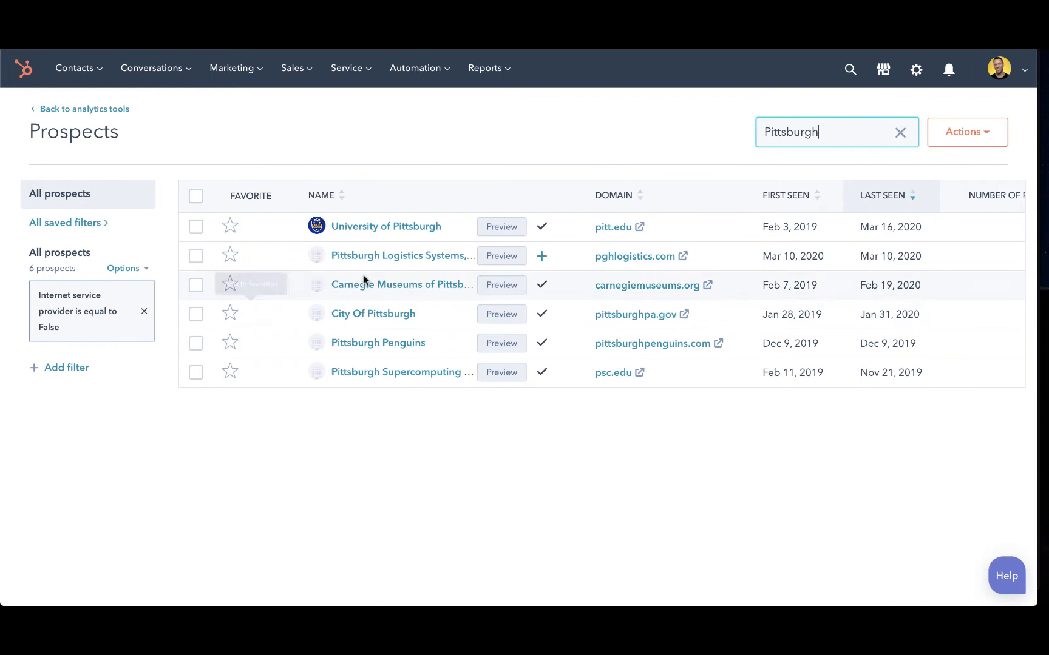
{"action": "mouse_move", "coordinate": [495, 343]}
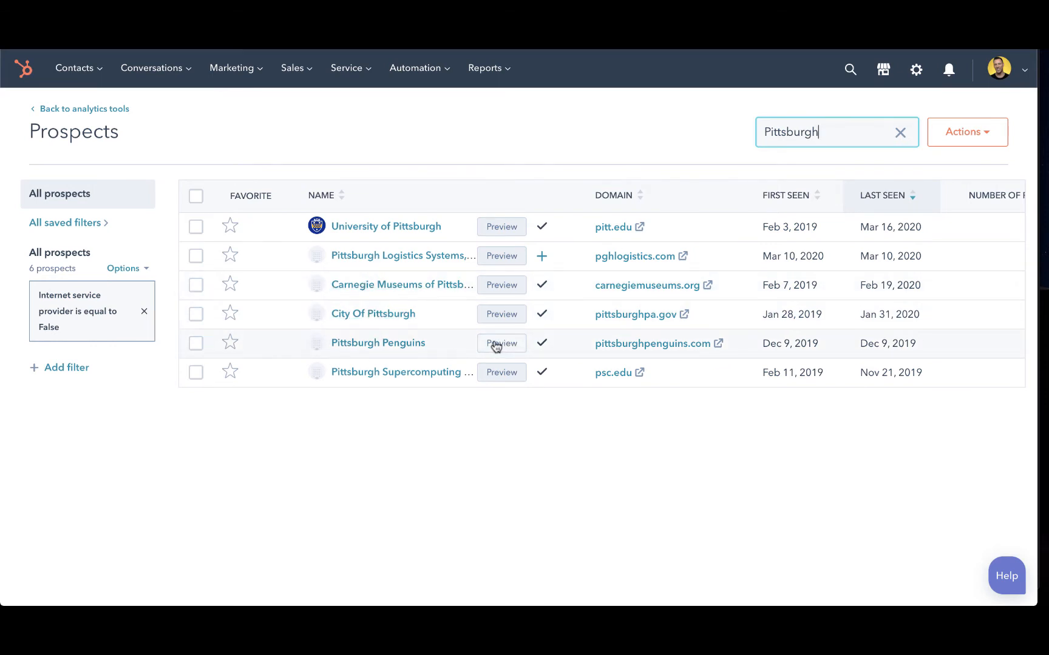
{"action": "mouse_move", "coordinate": [377, 342]}
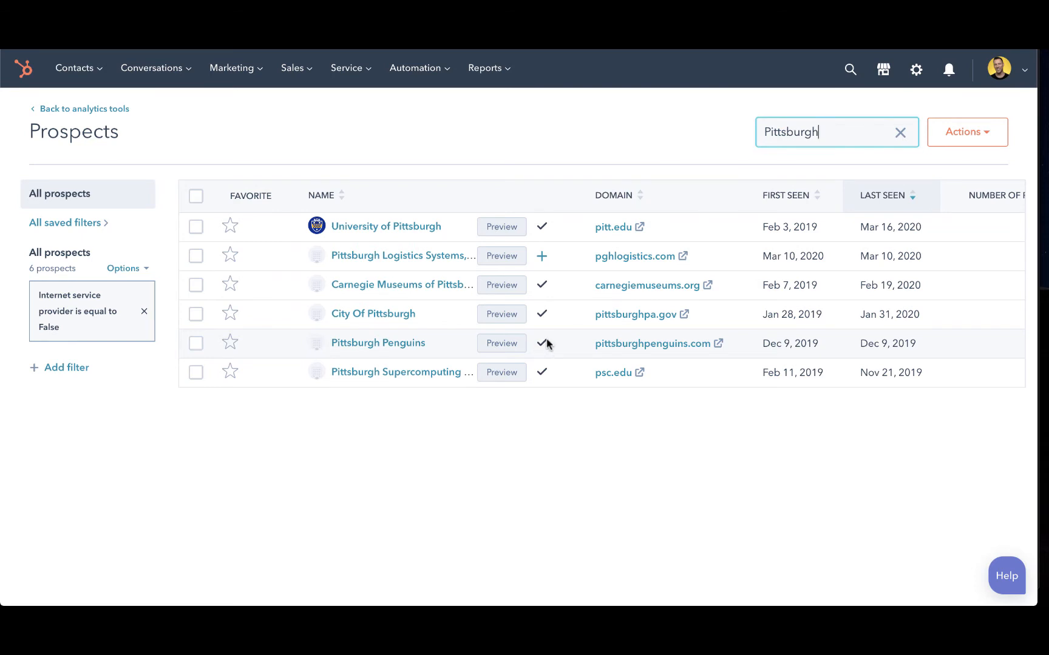
{"action": "mouse_move", "coordinate": [377, 342]}
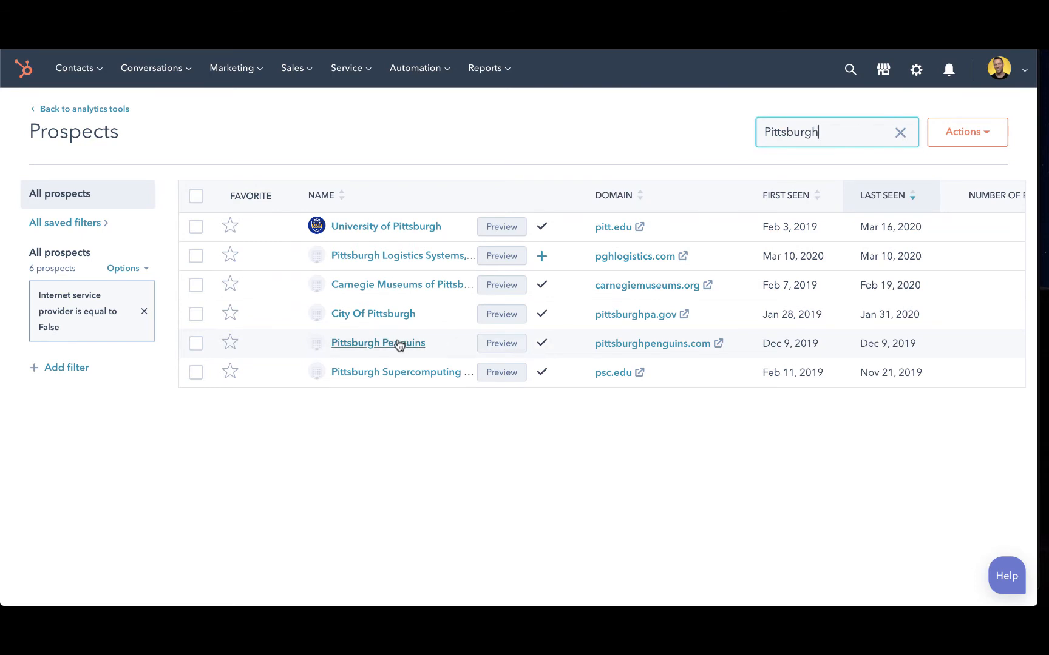
{"action": "mouse_move", "coordinate": [500, 343]}
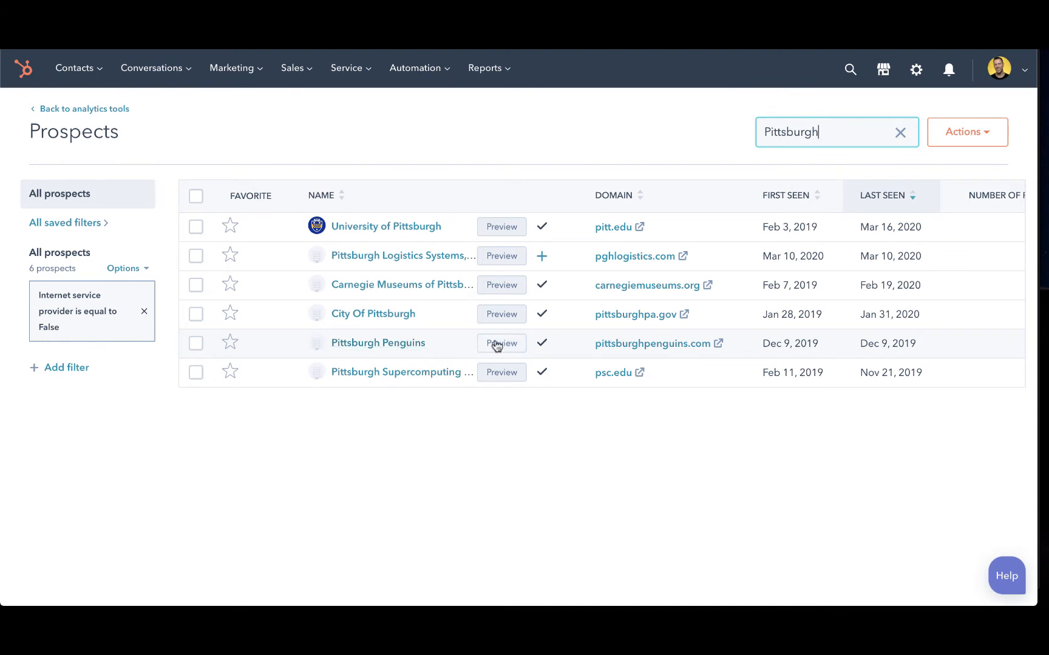
Step: Preview Pittsburgh Penguins' visit details down to its Paid Search source, then close the panel
{"action": "left_click", "coordinate": [502, 344]}
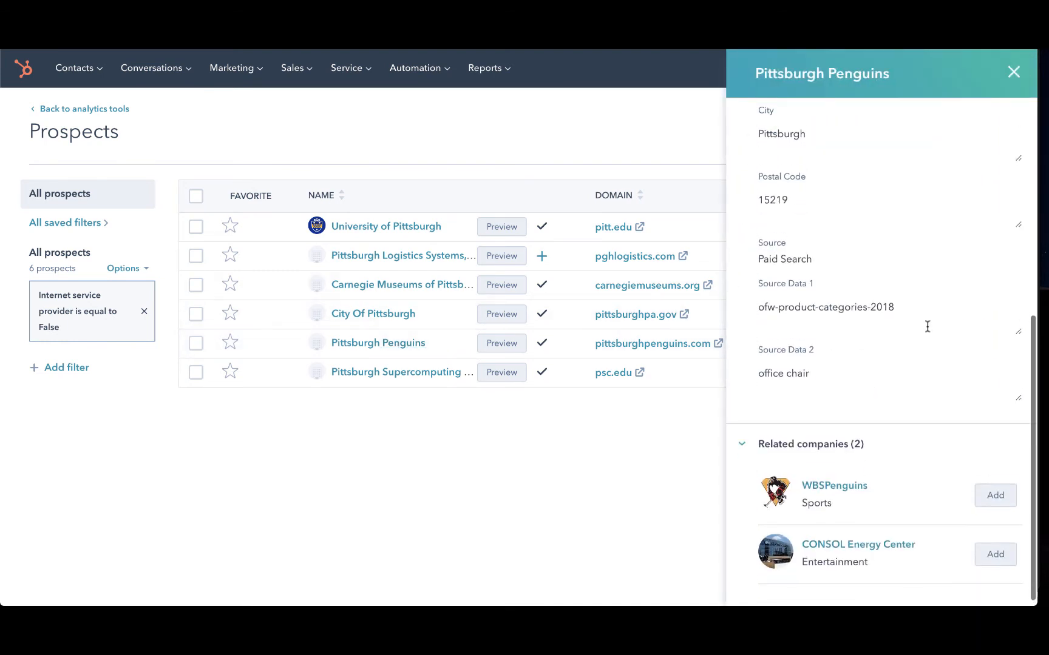
{"action": "scroll", "scroll_direction": "up", "scroll_amount": 3}
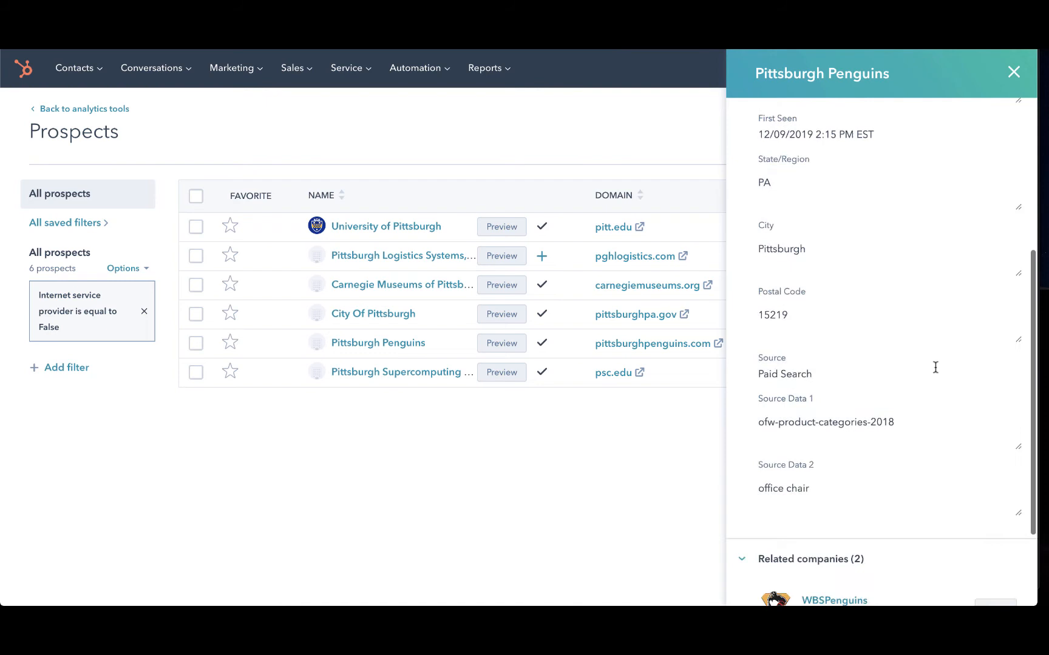
{"action": "scroll", "scroll_direction": "up", "scroll_amount": 3}
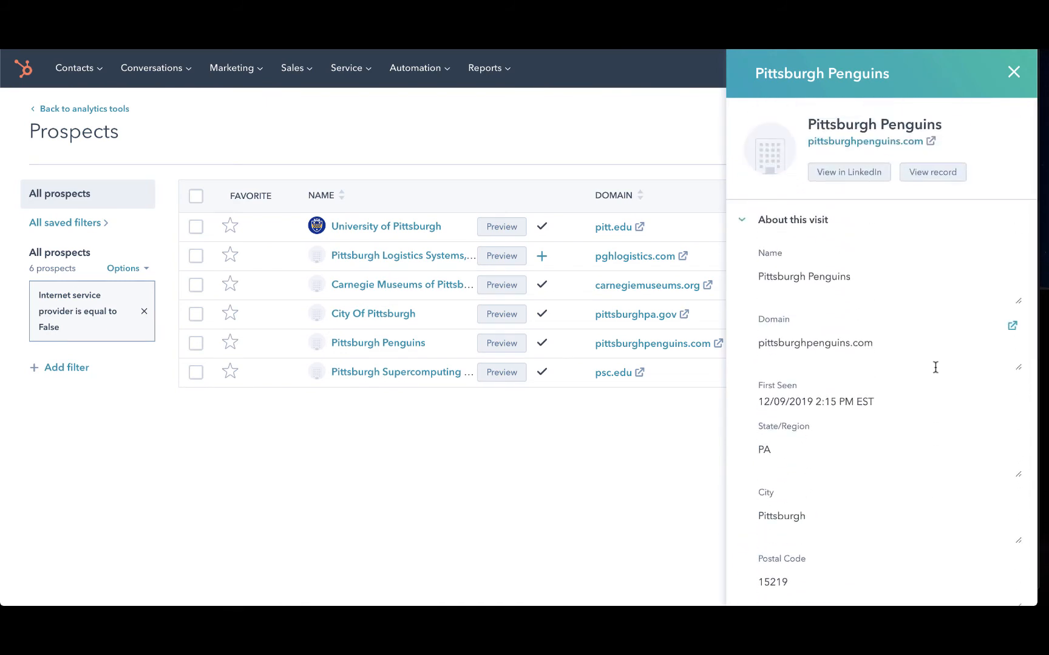
{"action": "mouse_move", "coordinate": [1016, 73]}
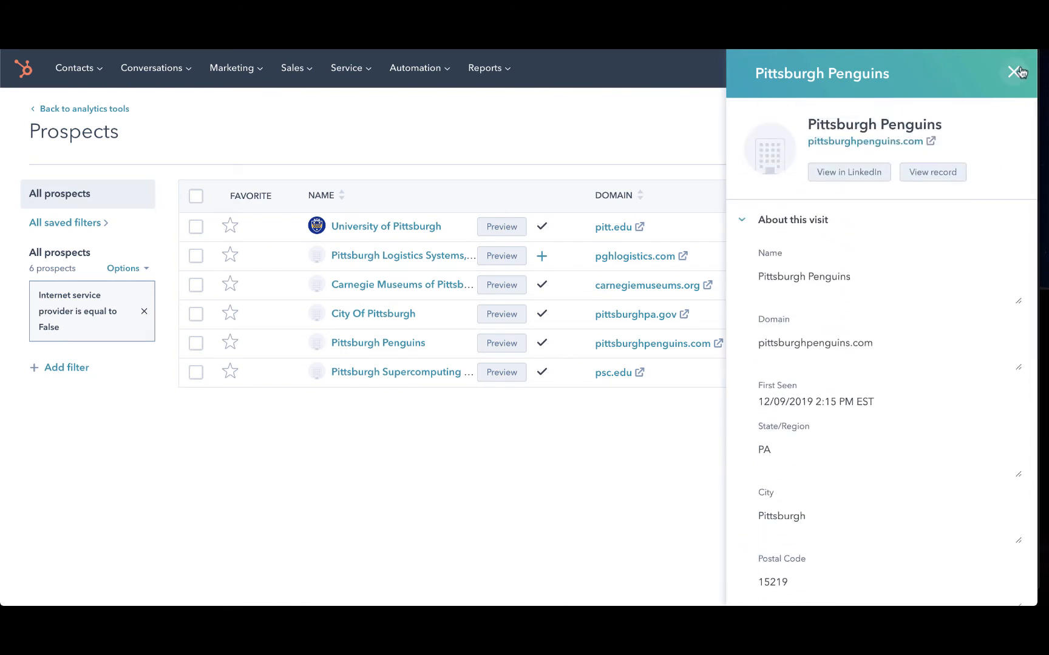
{"action": "left_click", "coordinate": [1017, 73]}
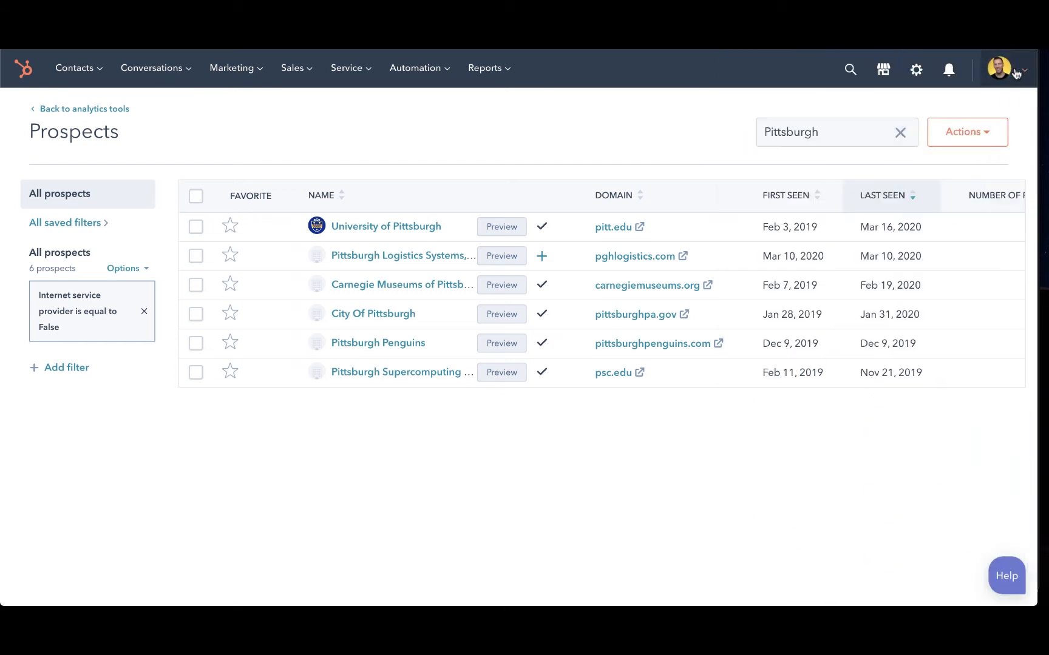
{"action": "mouse_move", "coordinate": [546, 285]}
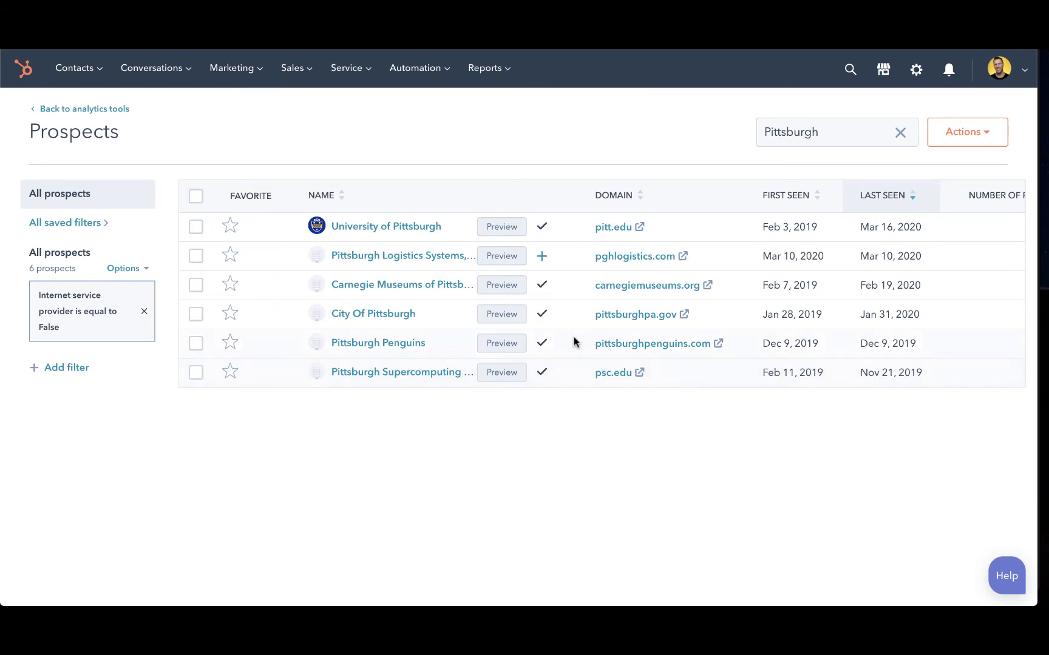
{"action": "mouse_move", "coordinate": [543, 257]}
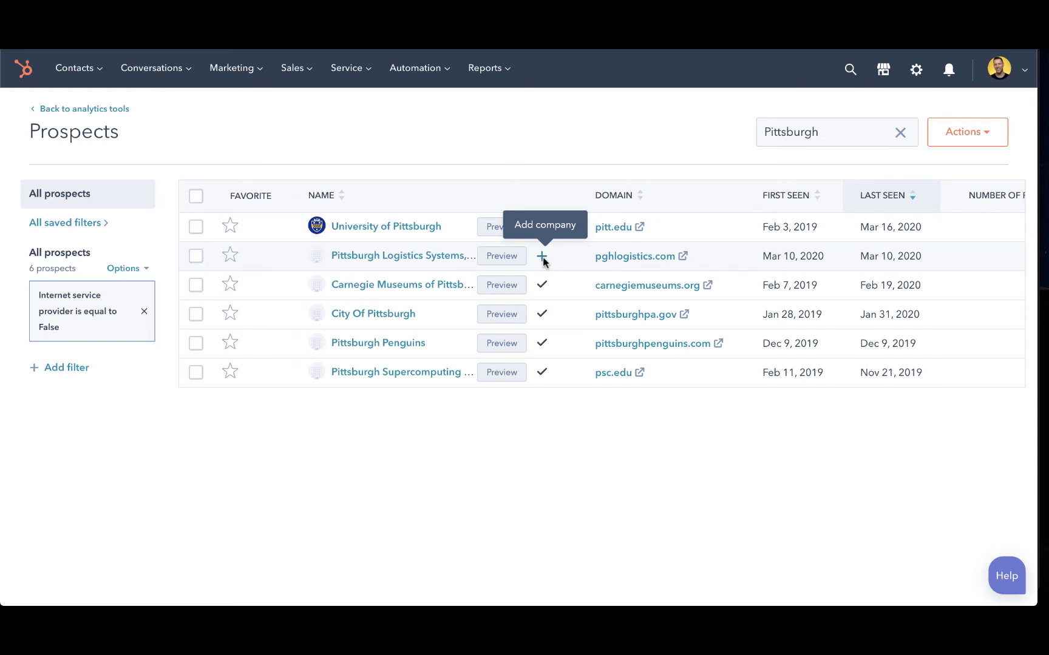
{"action": "mouse_move", "coordinate": [661, 192]}
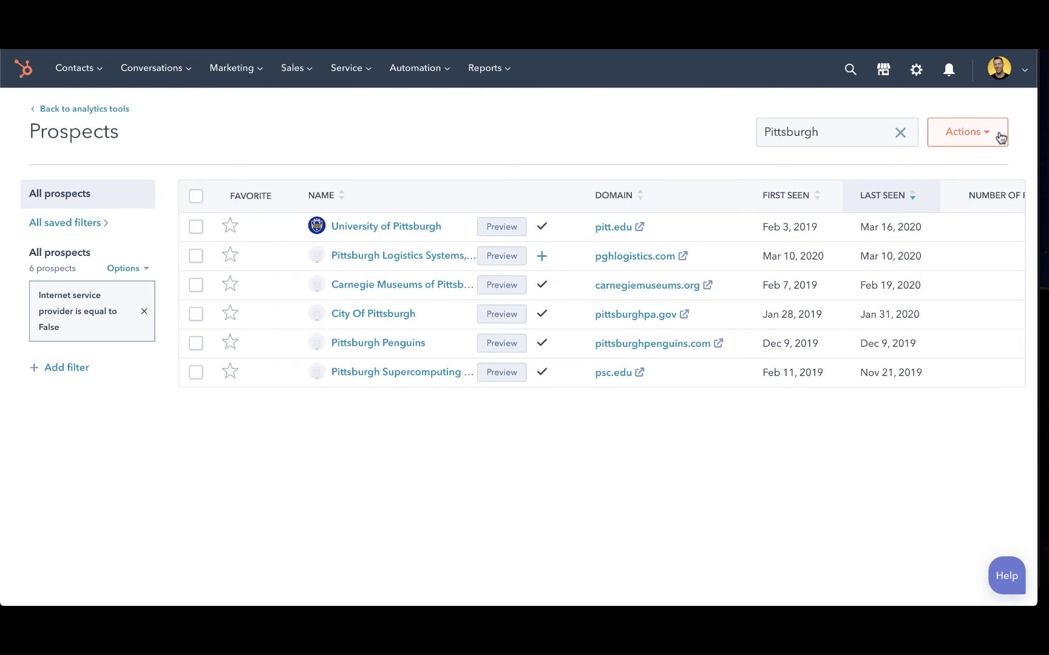
Step: In Edit columns, add Source to the selected columns, making eight in total
{"action": "left_click", "coordinate": [966, 132]}
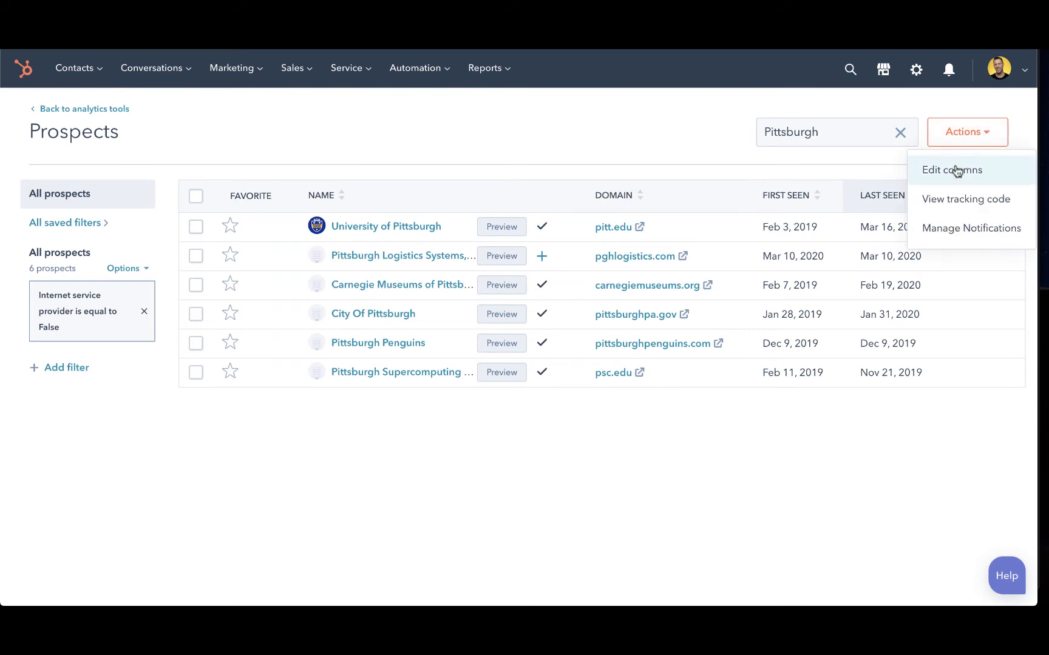
{"action": "left_click", "coordinate": [952, 170]}
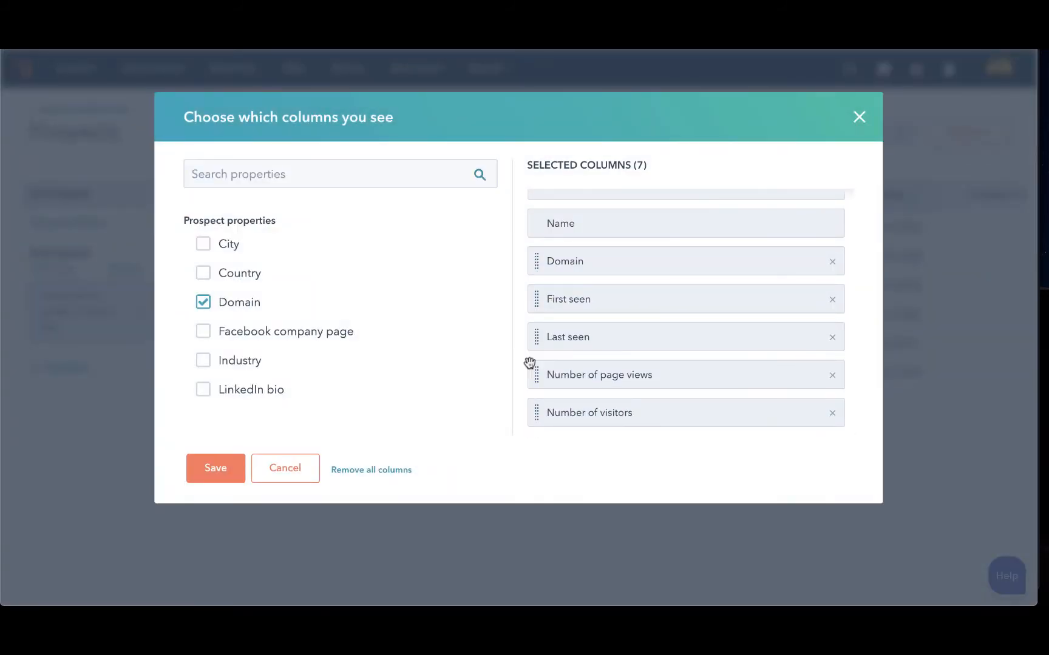
{"action": "scroll", "scroll_direction": "down", "scroll_amount": 3}
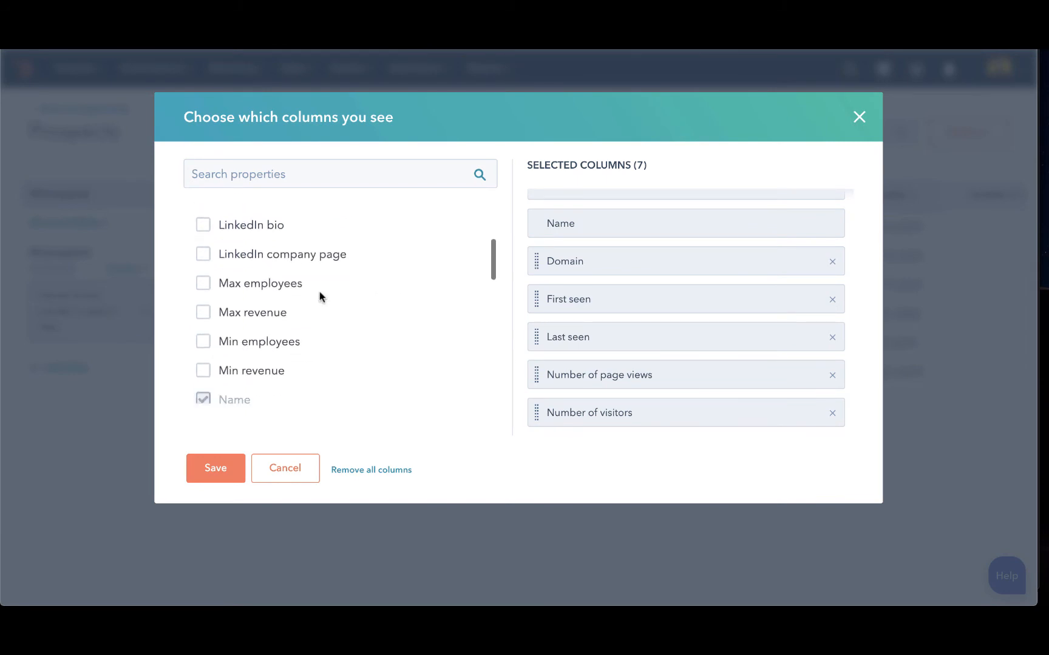
{"action": "scroll", "scroll_direction": "down", "scroll_amount": 3}
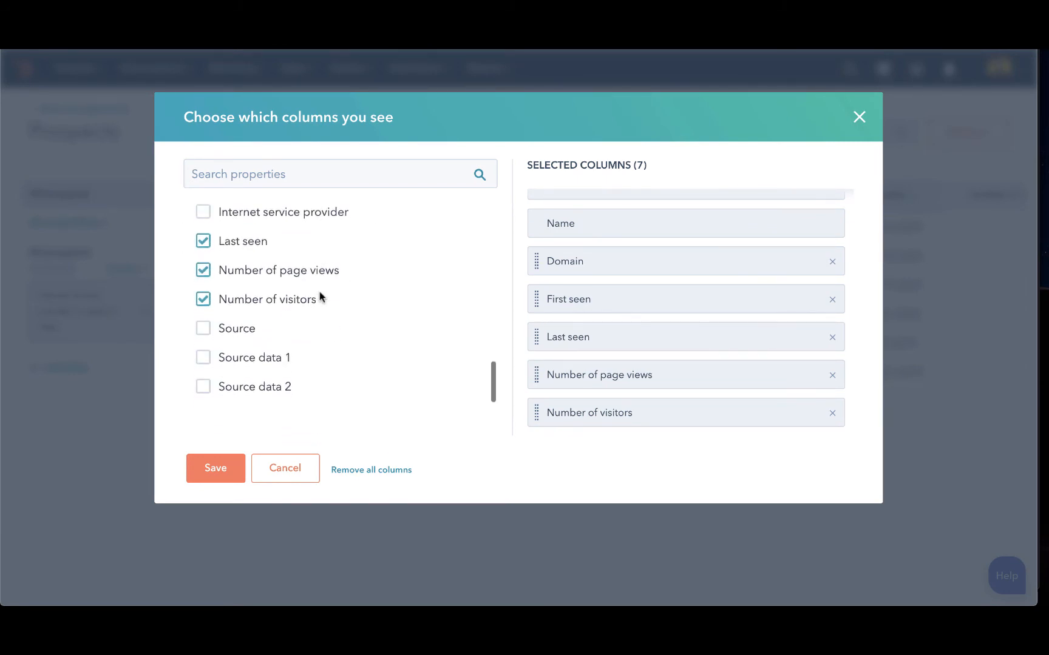
{"action": "left_click", "coordinate": [204, 329]}
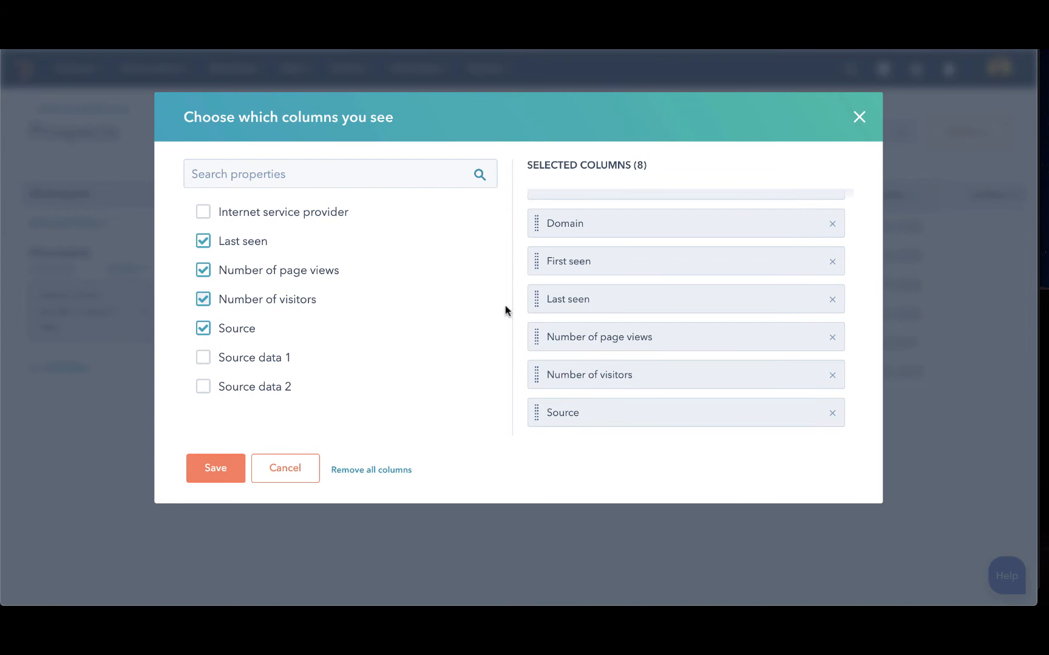
{"action": "mouse_move", "coordinate": [434, 335]}
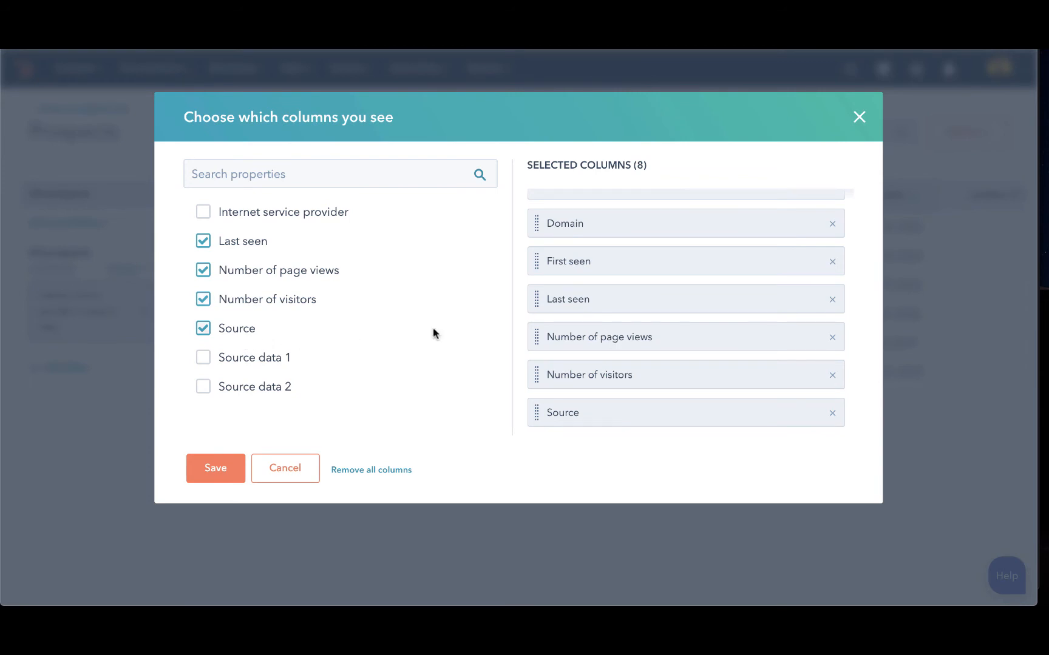
{"action": "mouse_move", "coordinate": [536, 413]}
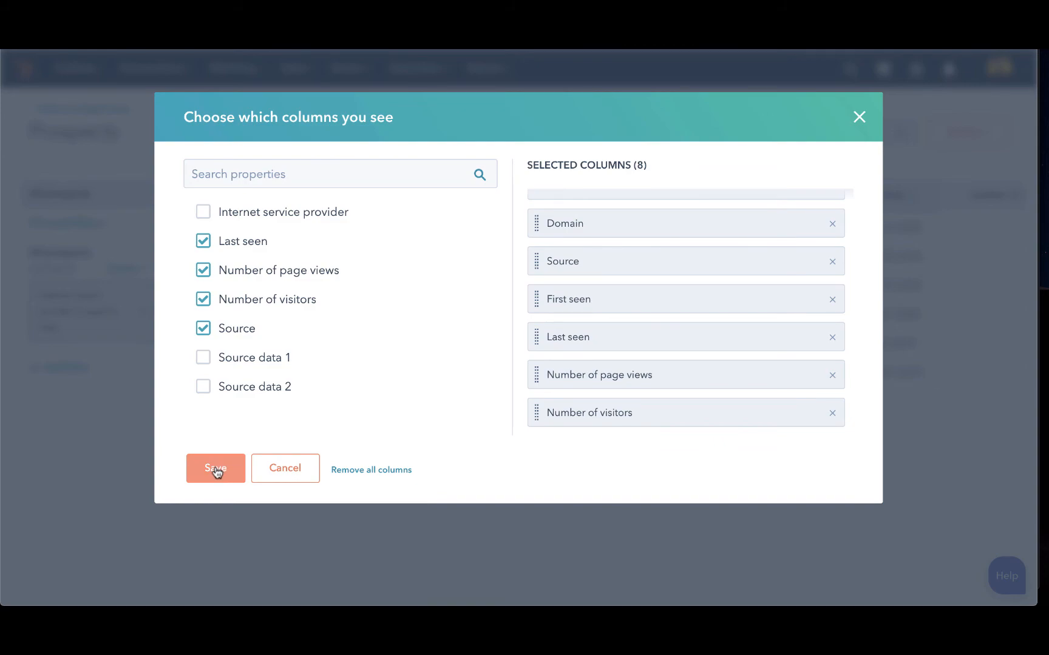
Step: Save the column choices and reveal the new Source column after Domain in the table
{"action": "left_click", "coordinate": [215, 468]}
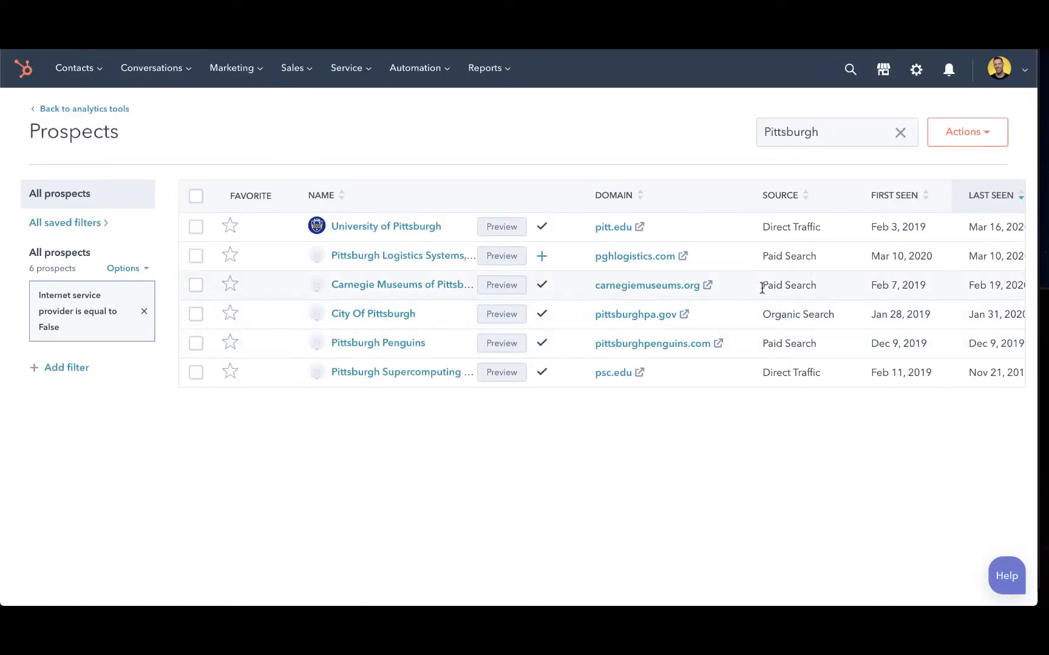
{"action": "scroll", "scroll_direction": "right", "scroll_amount": 3}
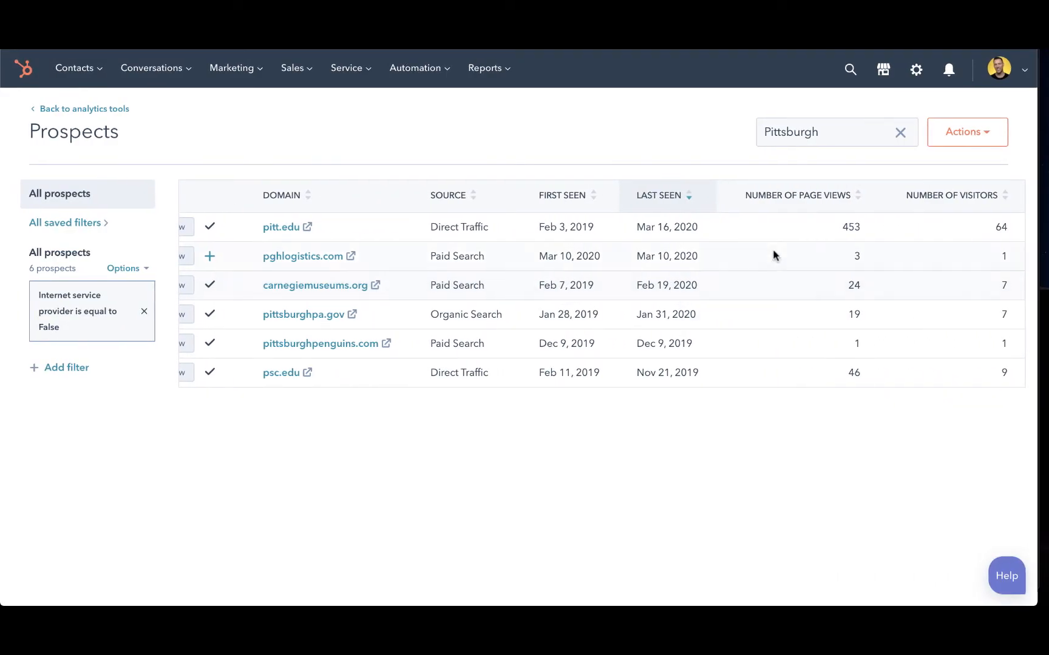
{"action": "mouse_move", "coordinate": [470, 196]}
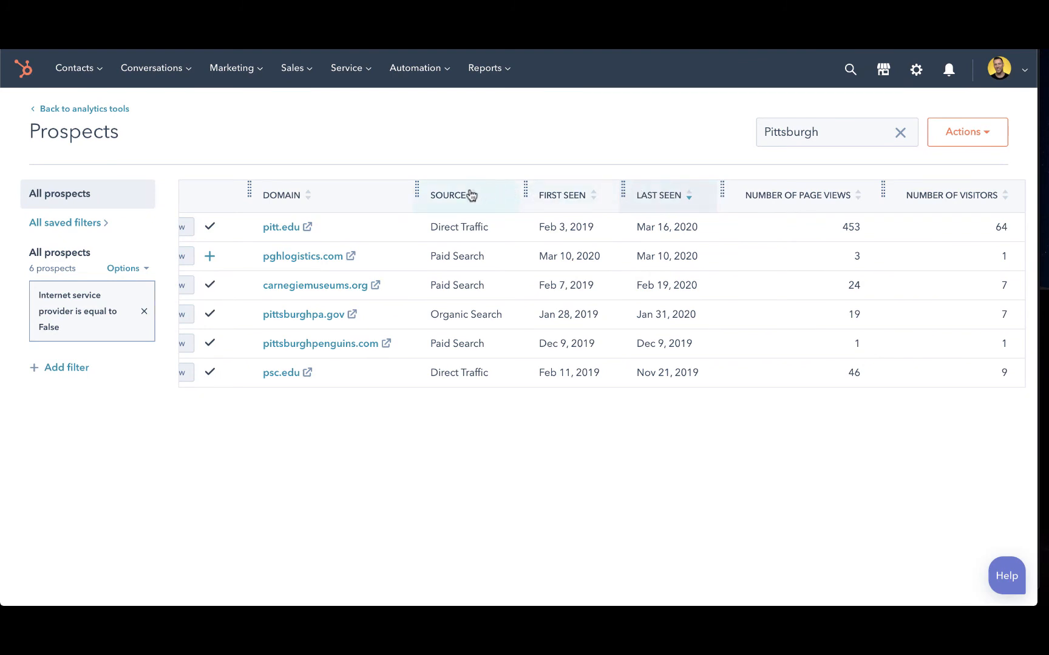
{"action": "mouse_move", "coordinate": [524, 194]}
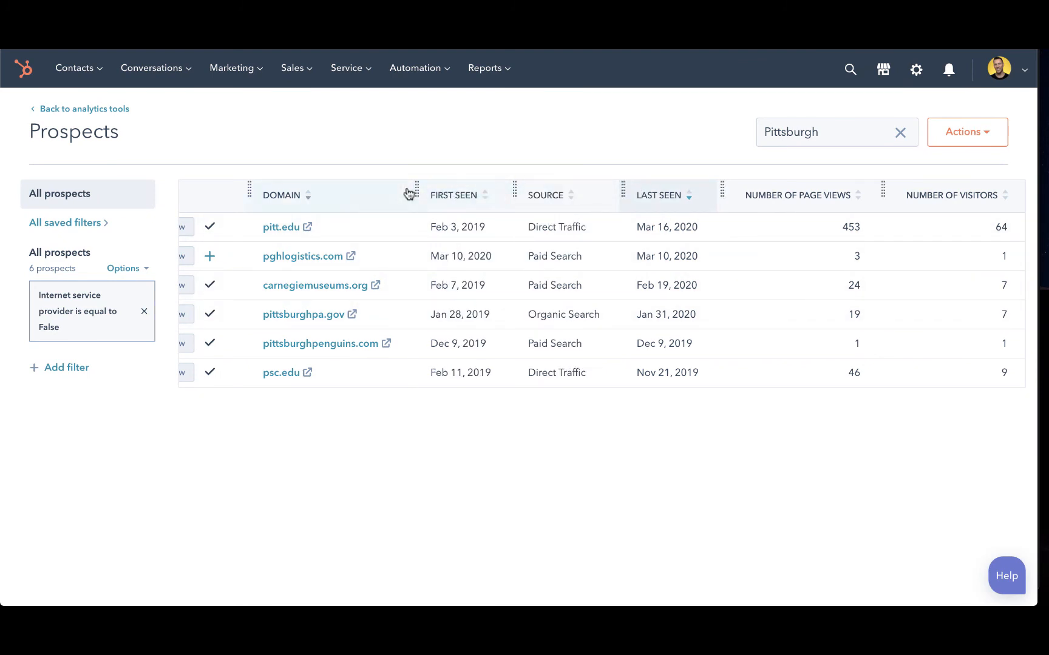
{"action": "mouse_move", "coordinate": [522, 323]}
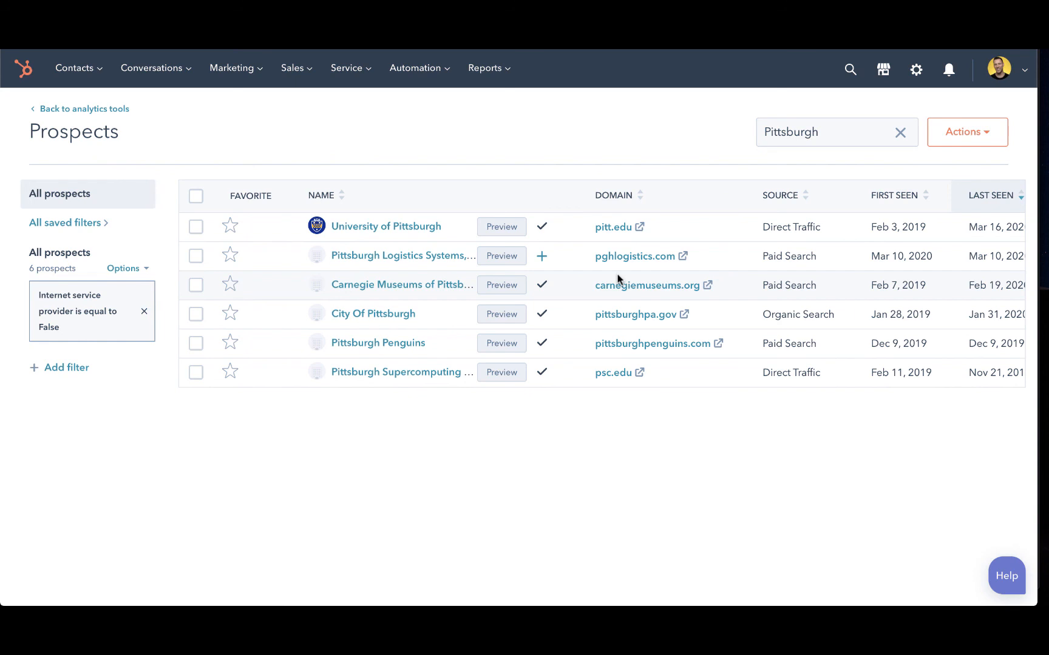
{"action": "mouse_move", "coordinate": [765, 241]}
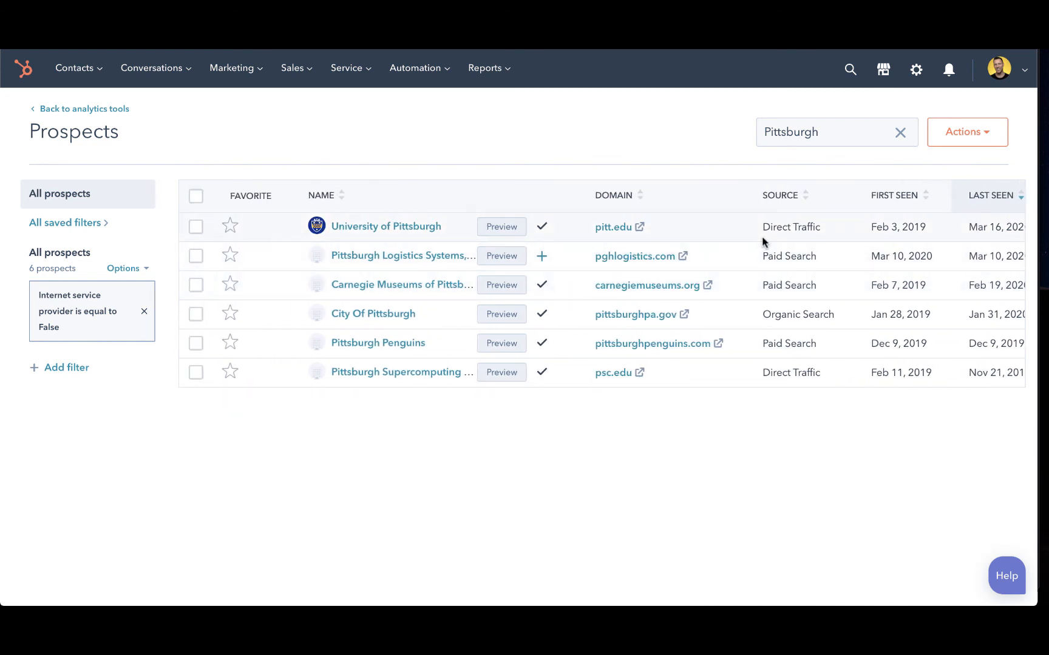
{"action": "mouse_move", "coordinate": [900, 133]}
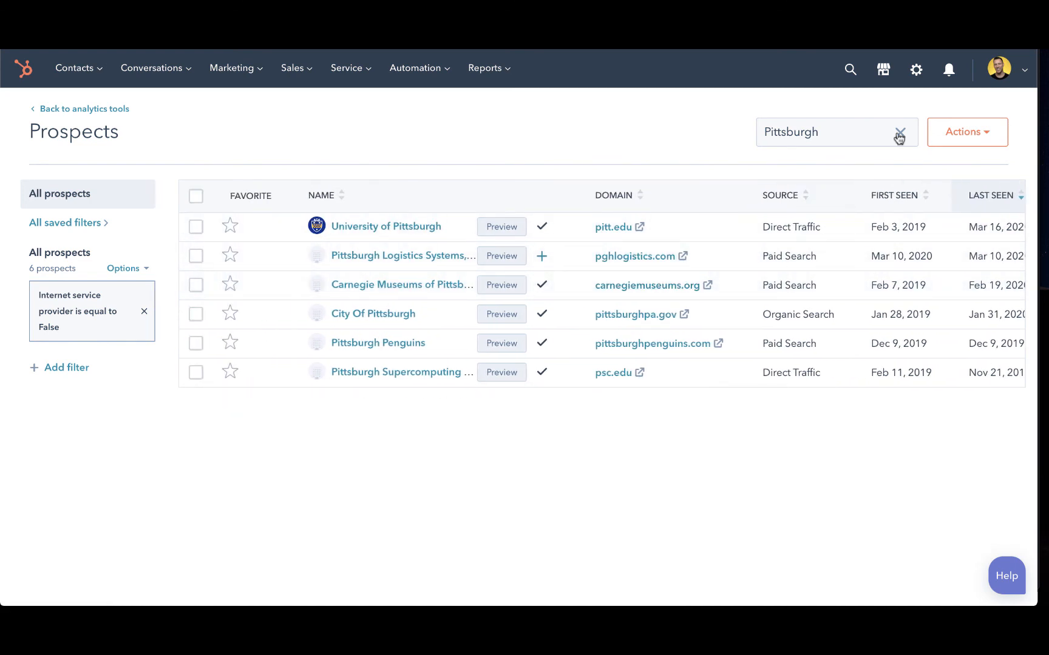